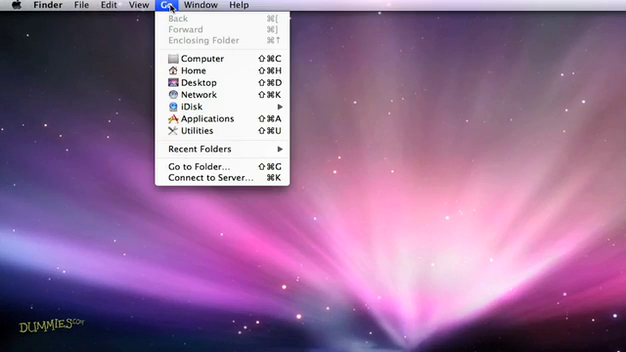
- Show the Applications folder in Finder and scroll toward the Utilities folder
{"action": "left_click", "coordinate": [196, 116]}
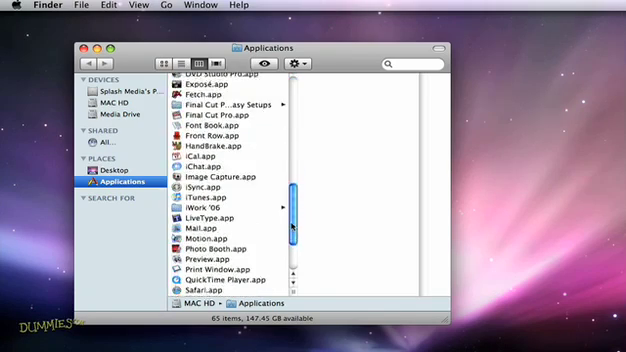
{"action": "scroll", "scroll_direction": "down", "scroll_amount": 3}
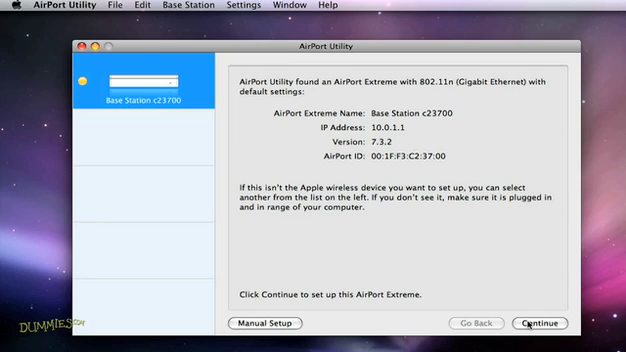
- Continue past the detected AirPort Extreme to its name and password step
{"action": "left_click", "coordinate": [546, 324]}
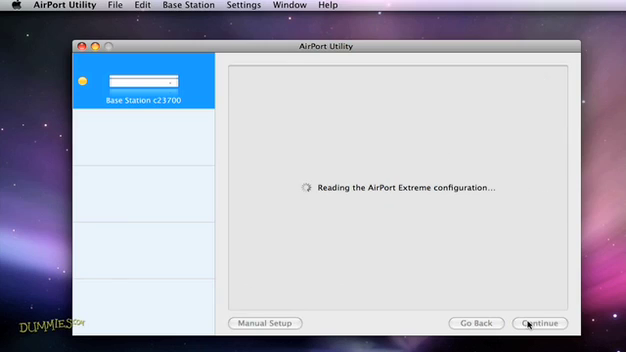
{"action": "left_click", "coordinate": [540, 324]}
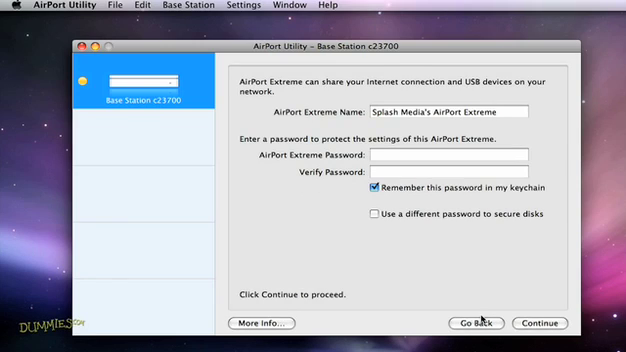
- Enter the base station password for Splash Media's AirPort Extreme and continue to network setup
{"action": "type", "text": "••"}
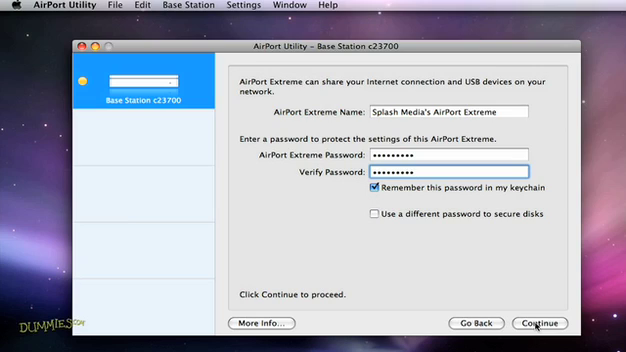
{"action": "left_click", "coordinate": [540, 322]}
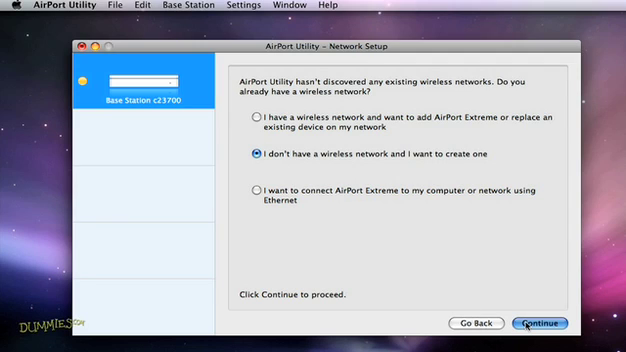
- Proceed with "I don't have a wireless network and I want to create one"
{"action": "left_click", "coordinate": [560, 322]}
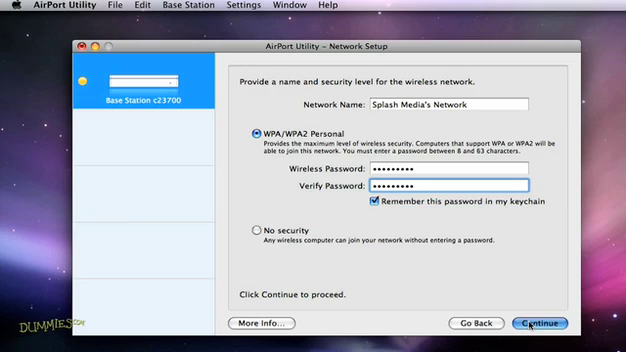
- Confirm Splash Media's Network with WPA/WPA2 Personal security and its password
{"action": "left_click", "coordinate": [558, 322]}
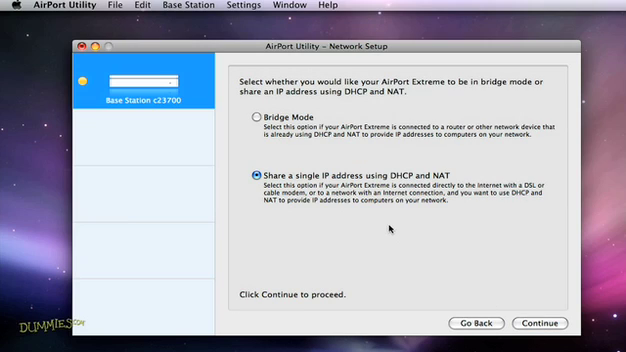
{"action": "mouse_move", "coordinate": [512, 288]}
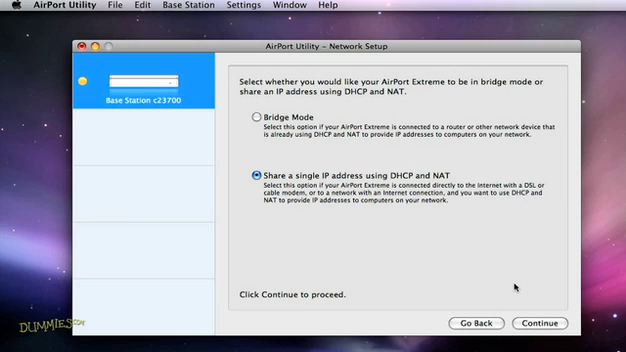
{"action": "mouse_move", "coordinate": [258, 188]}
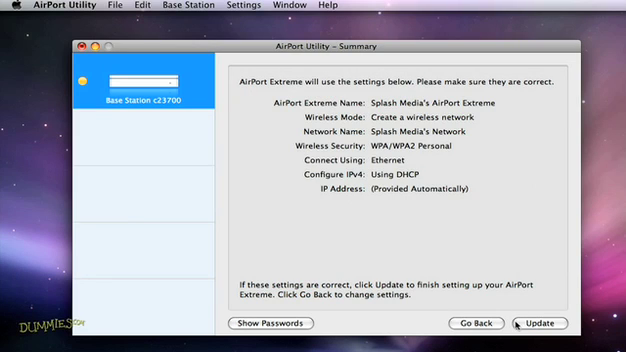
- Update the base station with the summarized settings and finish at the Congratulations screen
{"action": "left_click", "coordinate": [568, 326]}
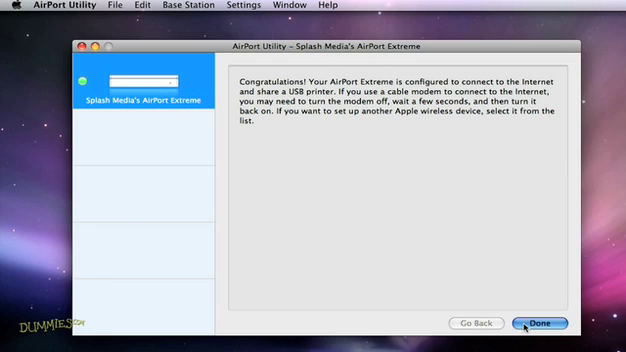
{"action": "left_click", "coordinate": [552, 322]}
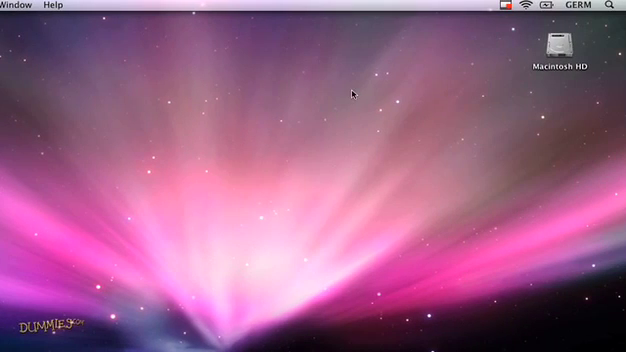